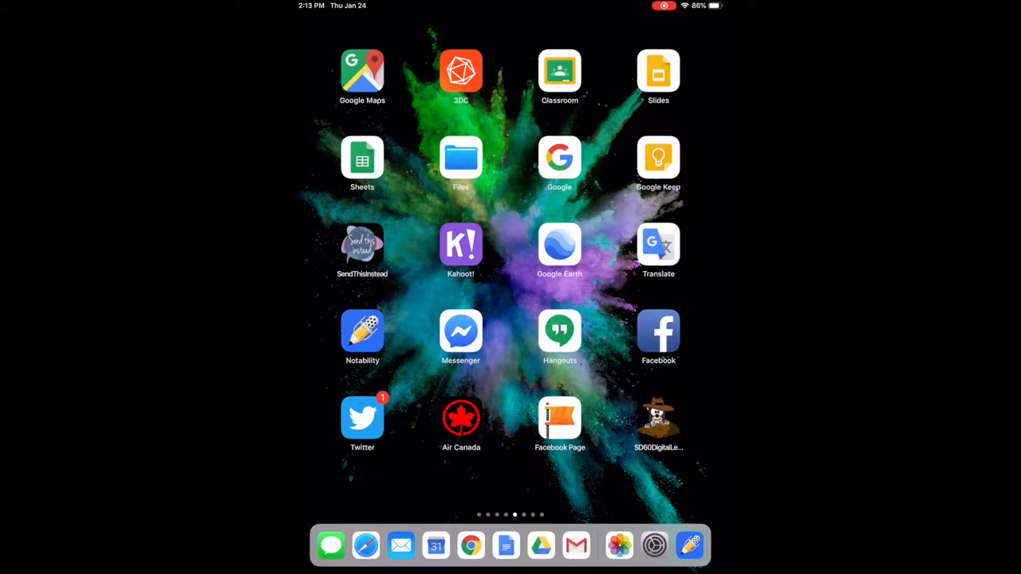
Launch Safari to reach the resources page with the EBSCO database links.
{"action": "left_click", "coordinate": [657, 418]}
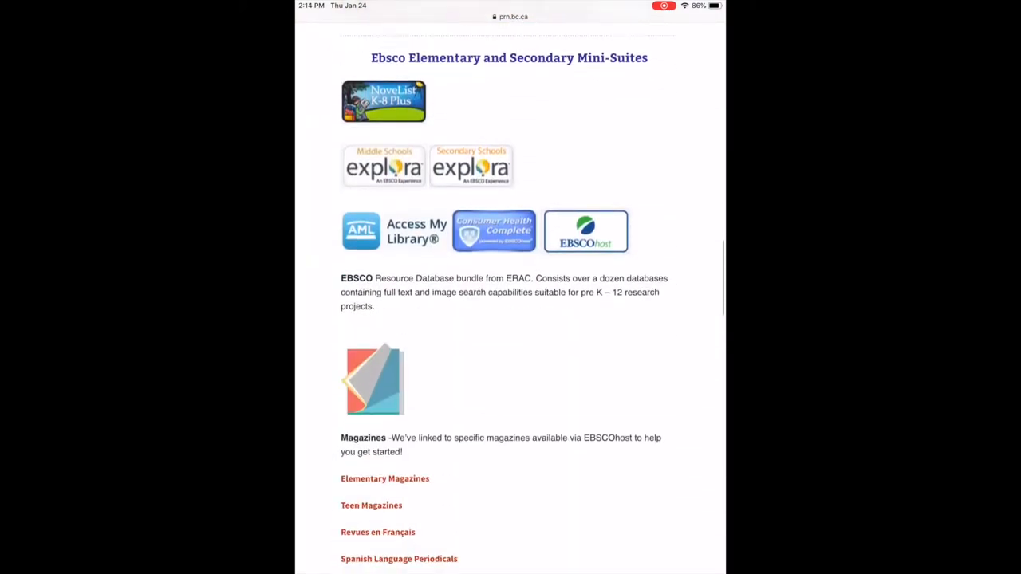
Go to Digmore's Elementary Magazines page showing the EBSCOhost magazine covers.
{"action": "scroll", "scroll_direction": "down", "scroll_amount": 3}
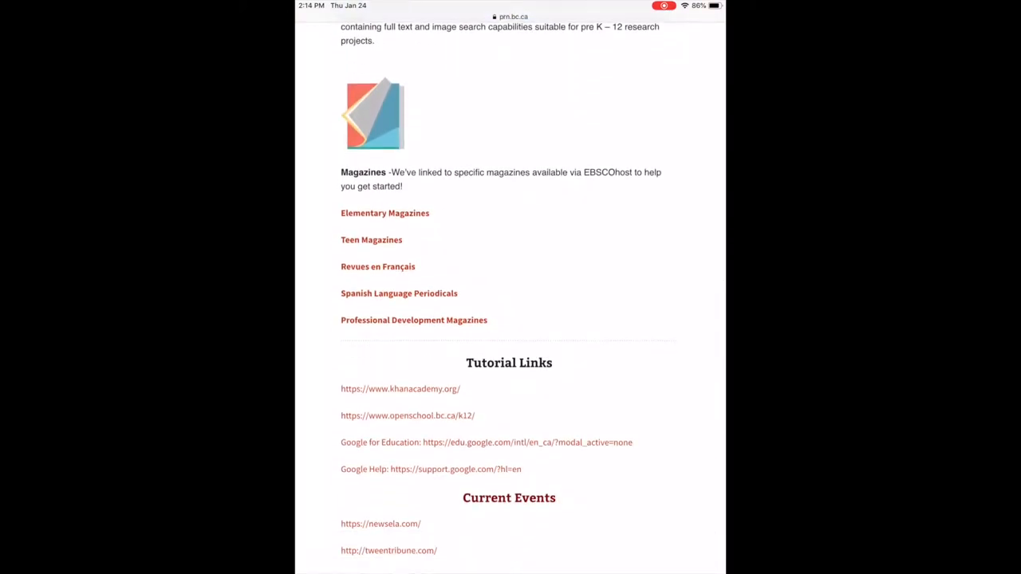
{"action": "left_click", "coordinate": [385, 214]}
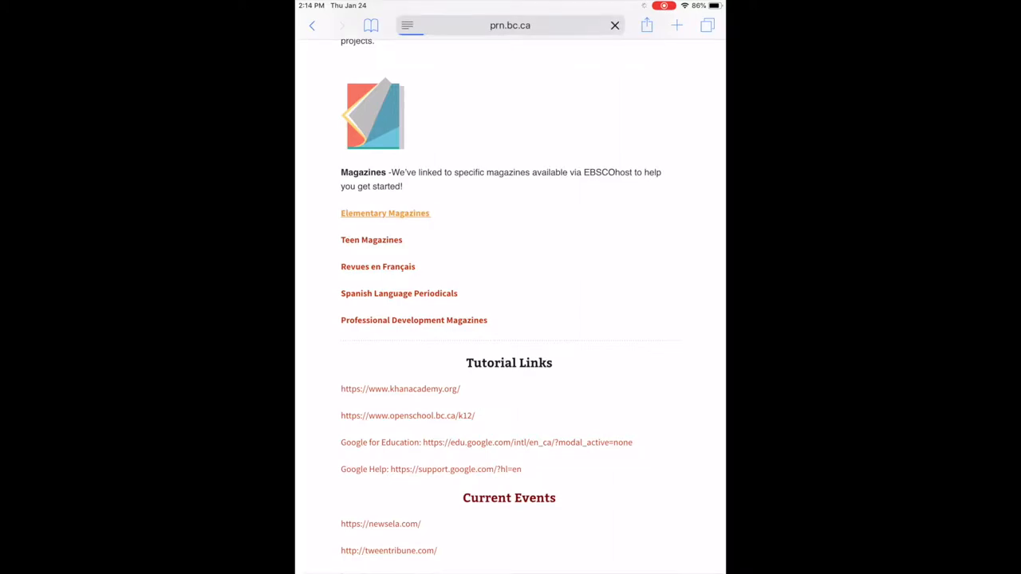
{"action": "left_click", "coordinate": [385, 214]}
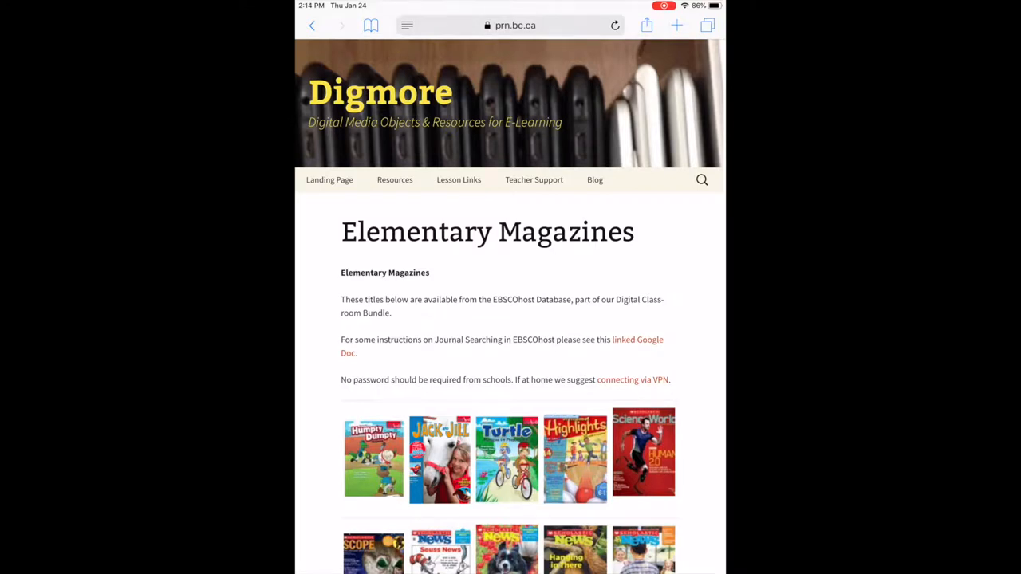
Browse the Scholastic News – Edition 2 publication record and expand its 2018 issues.
{"action": "scroll", "scroll_direction": "down", "scroll_amount": 3}
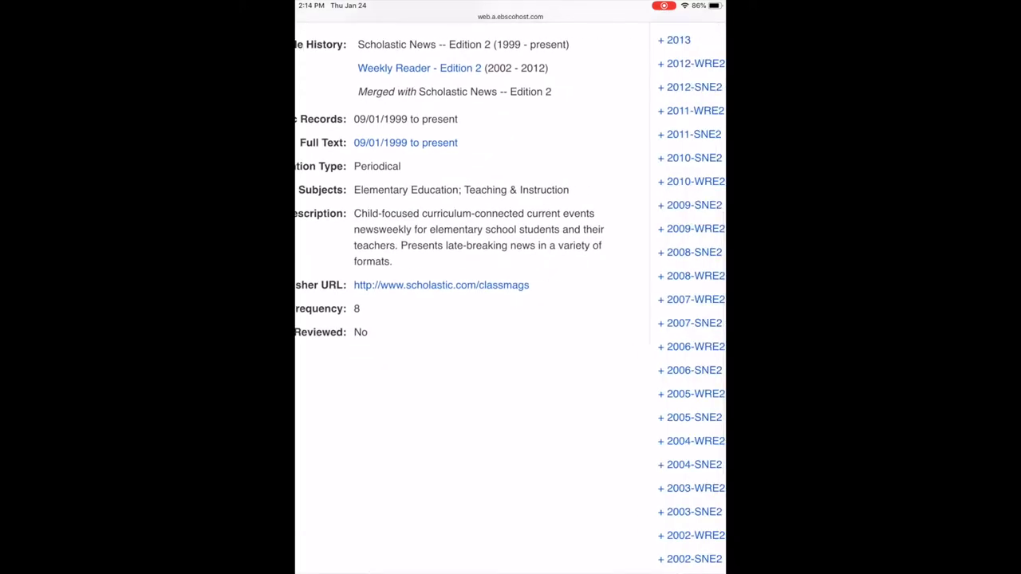
{"action": "scroll", "scroll_direction": "down", "scroll_amount": 3}
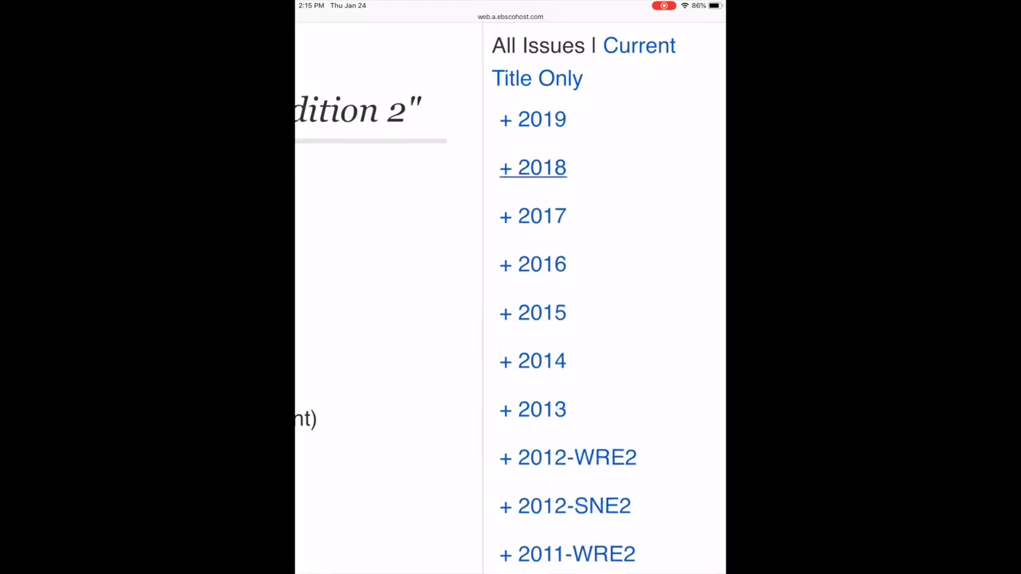
{"action": "left_click", "coordinate": [533, 168]}
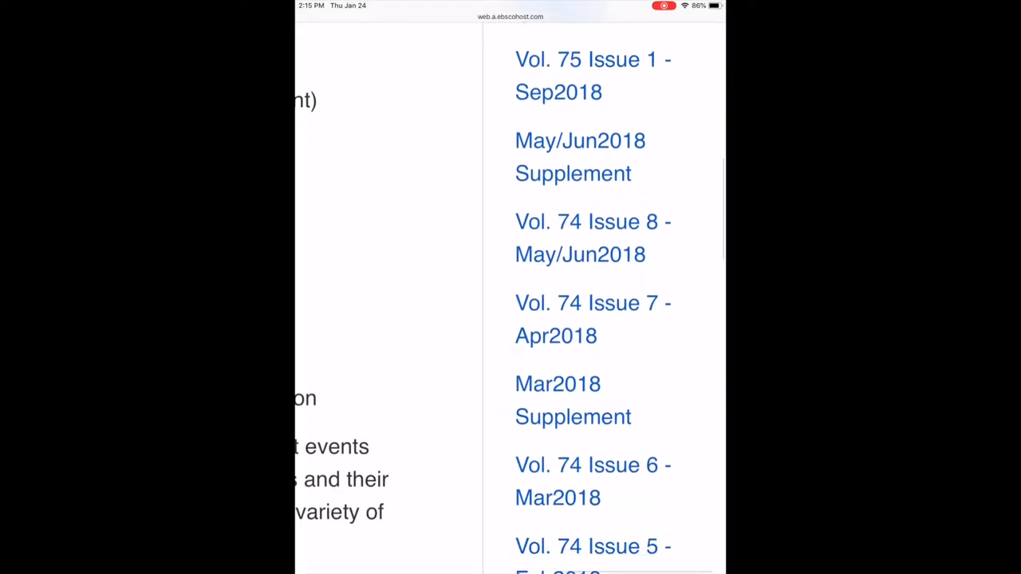
{"action": "scroll", "scroll_direction": "down", "scroll_amount": 3}
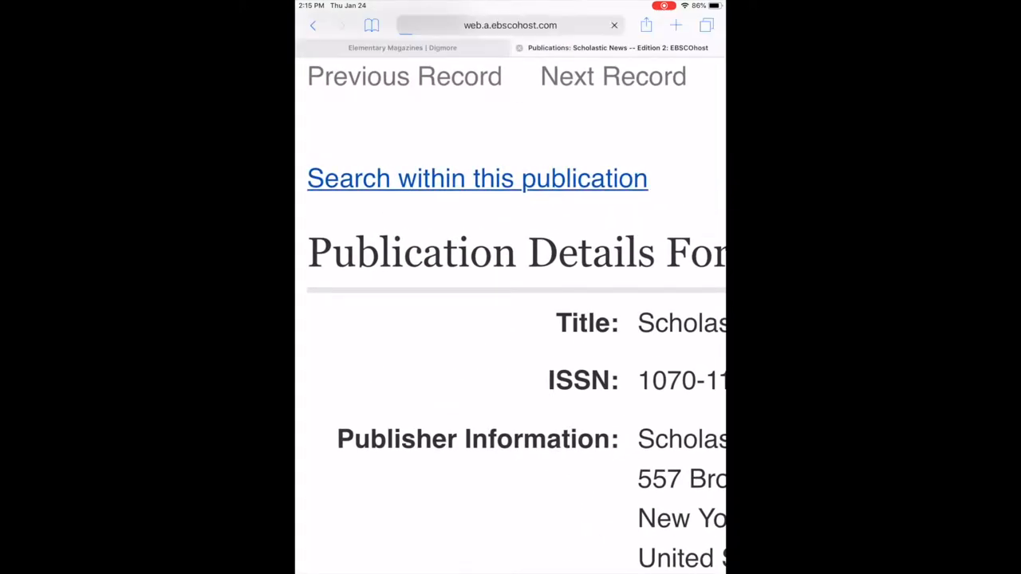
Search within Scholastic News – Edition 2 to list all of its articles.
{"action": "left_click", "coordinate": [477, 178]}
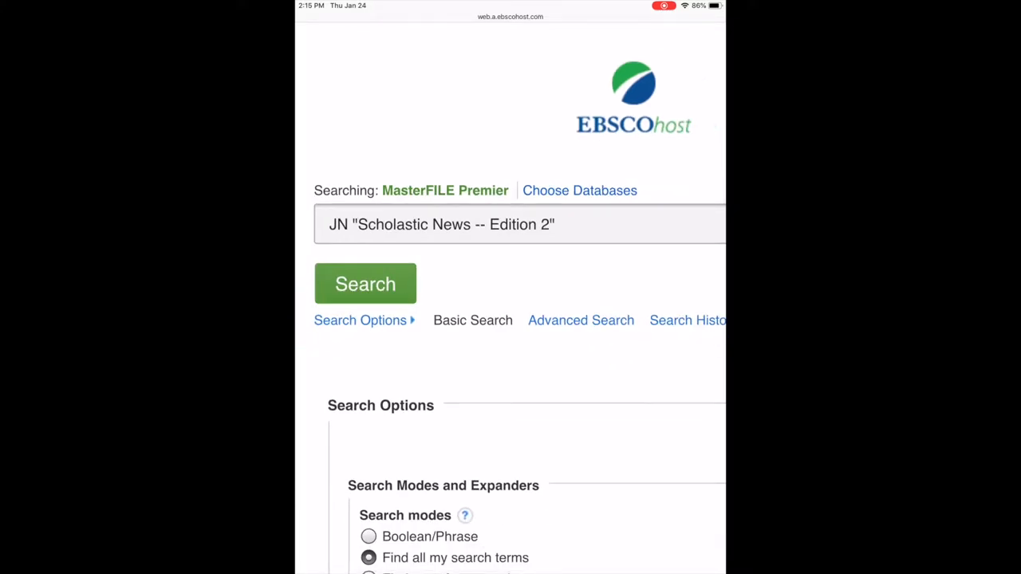
{"action": "left_click", "coordinate": [366, 284]}
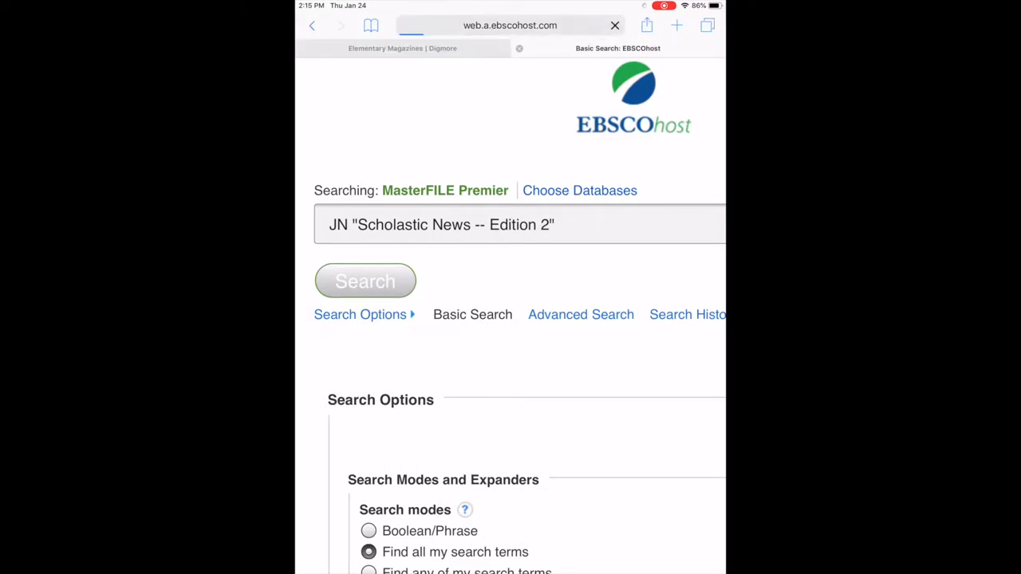
{"action": "left_click", "coordinate": [365, 281]}
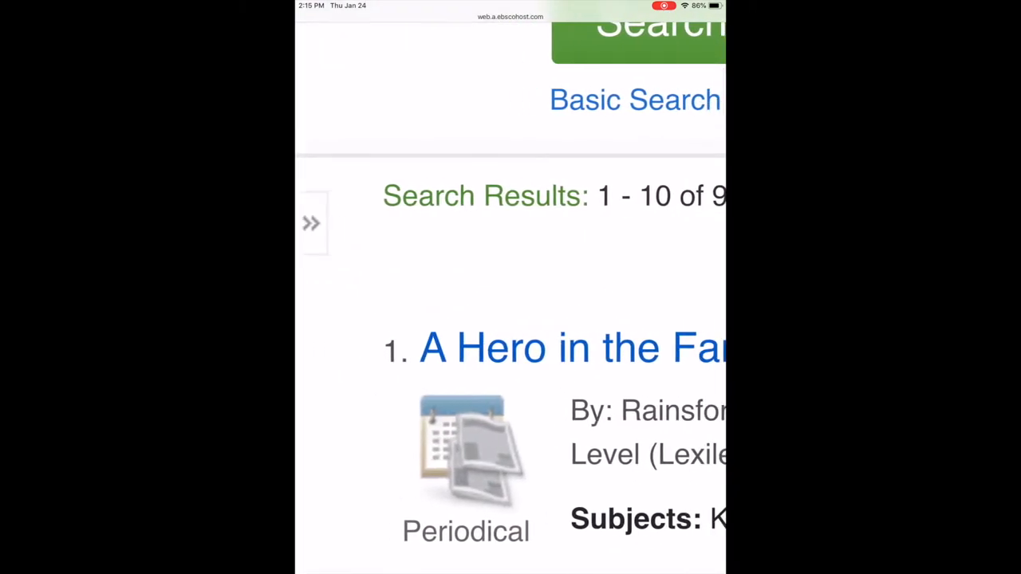
Show the Refine Results panel's full Subject list with hit counts.
{"action": "left_click", "coordinate": [309, 223]}
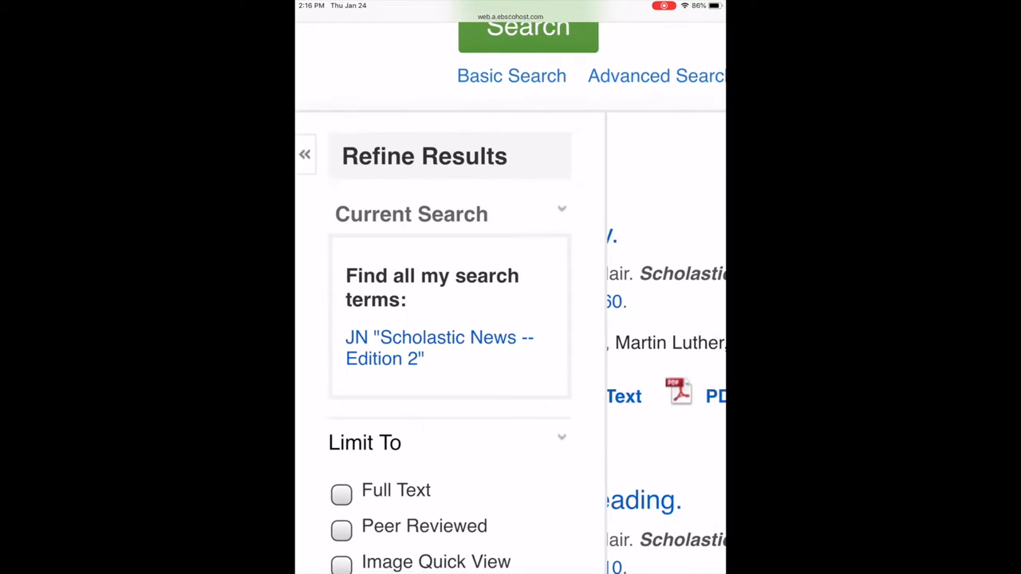
{"action": "scroll", "scroll_direction": "down", "scroll_amount": 3}
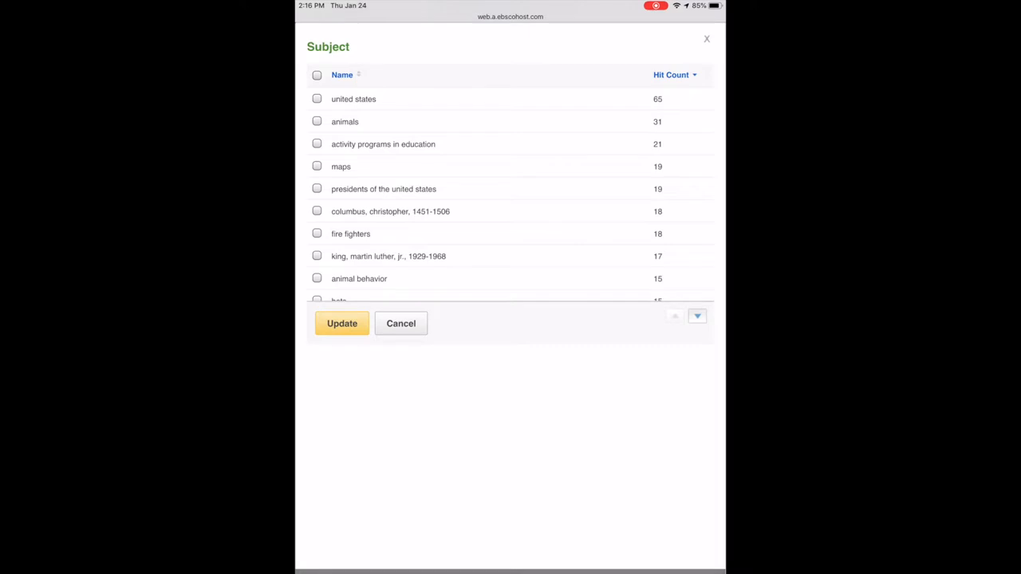
Limit the results to the subject penguins, leaving 11 articles led by Who's That Bird?
{"action": "scroll", "scroll_direction": "down", "scroll_amount": 3}
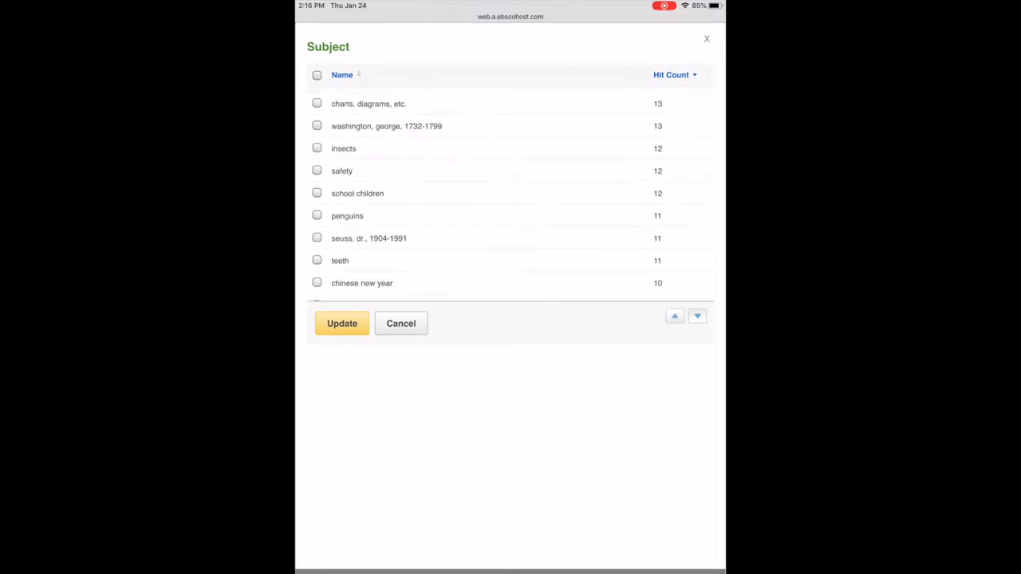
{"action": "scroll", "scroll_direction": "down", "scroll_amount": 3}
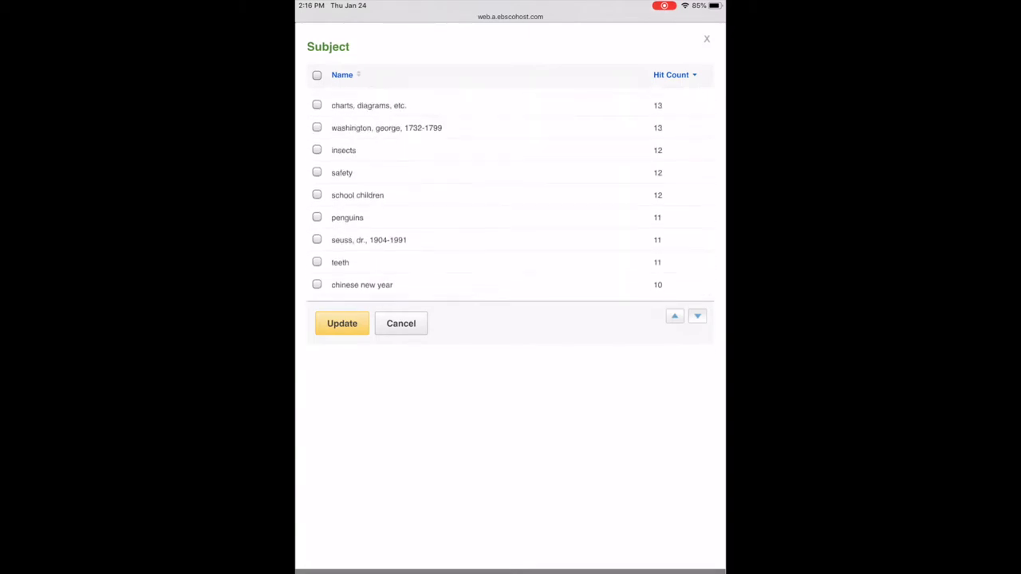
{"action": "left_click", "coordinate": [316, 220]}
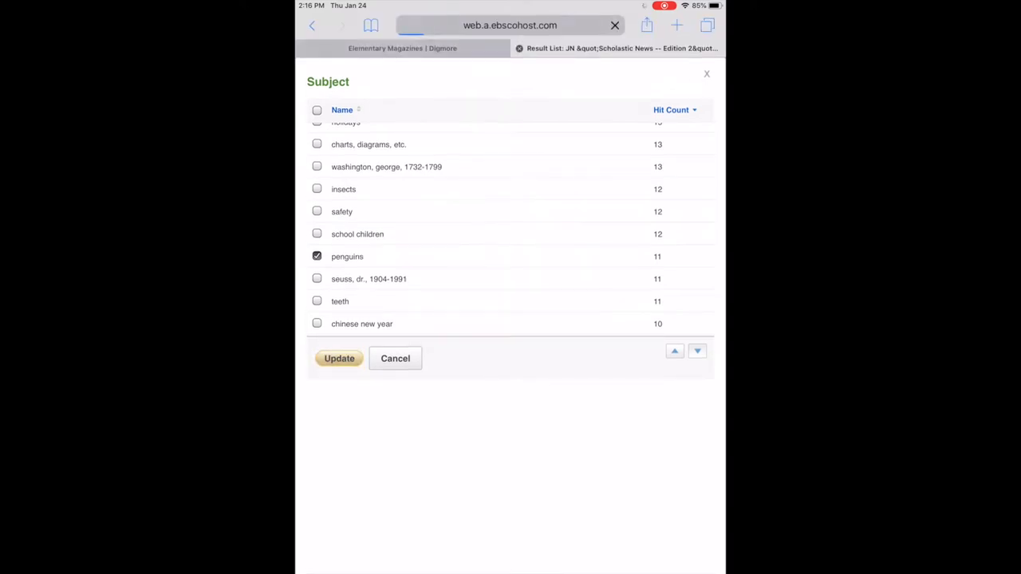
{"action": "left_click", "coordinate": [339, 358]}
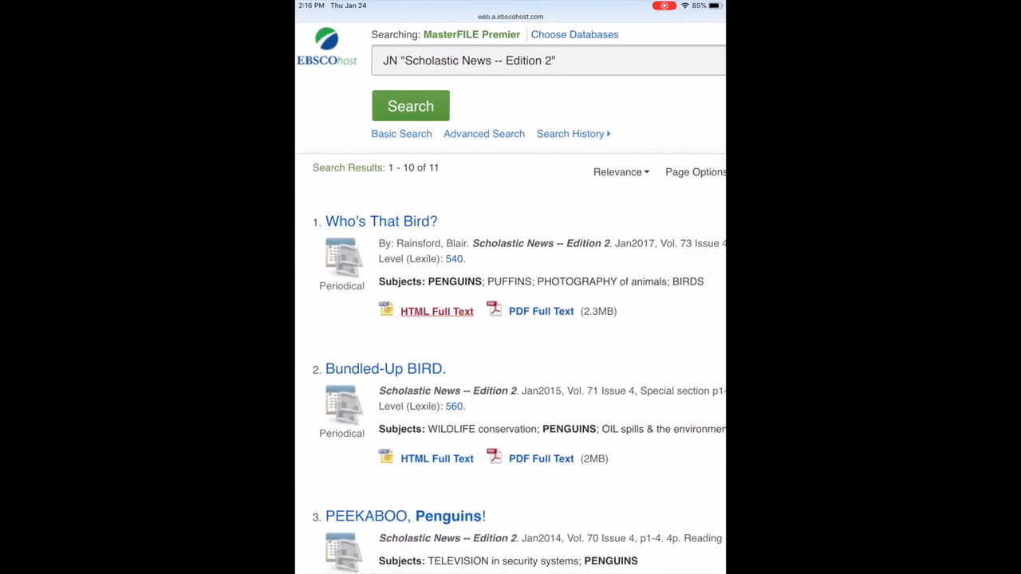
{"action": "left_click", "coordinate": [380, 221]}
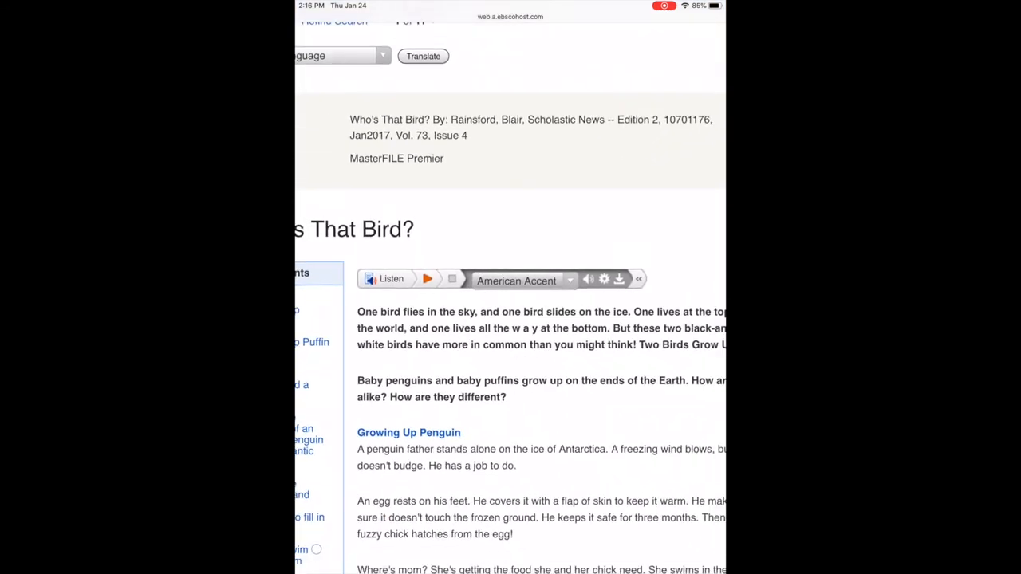
{"action": "scroll", "scroll_direction": "down", "scroll_amount": 3}
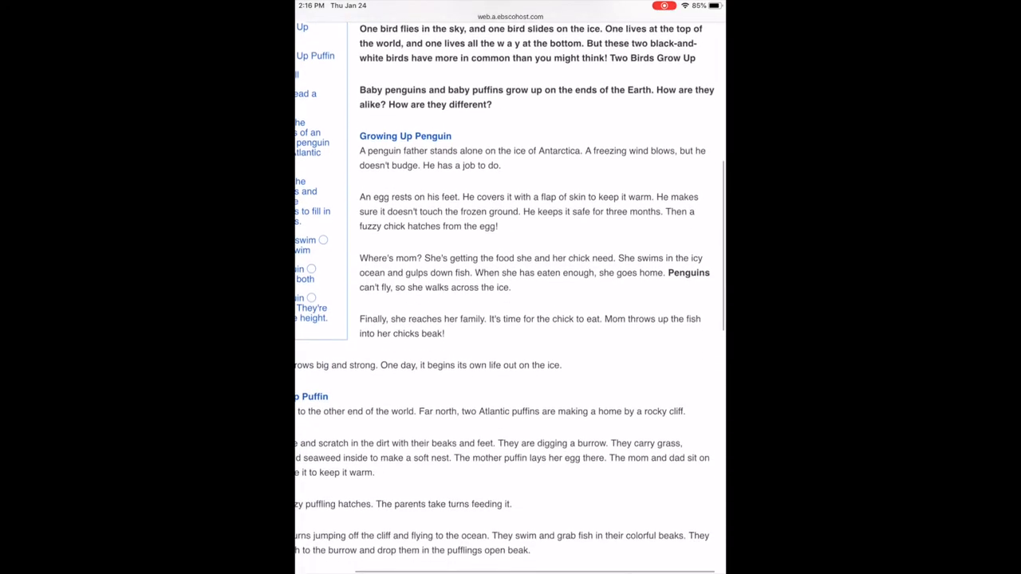
{"action": "scroll", "scroll_direction": "down", "scroll_amount": 3}
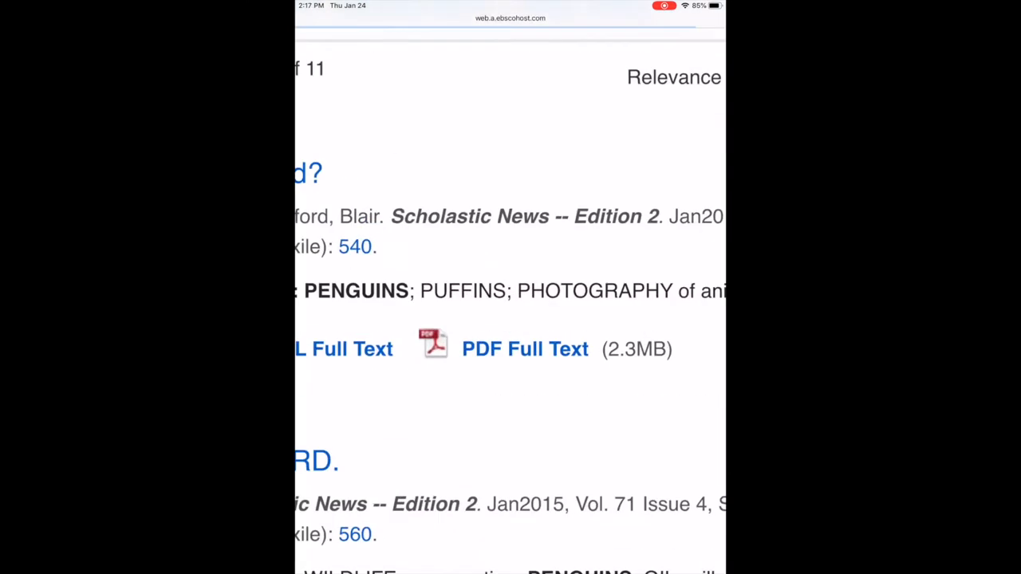
View the PDF full text of Who's That Bird? and bring up Safari's share options.
{"action": "left_click", "coordinate": [523, 348]}
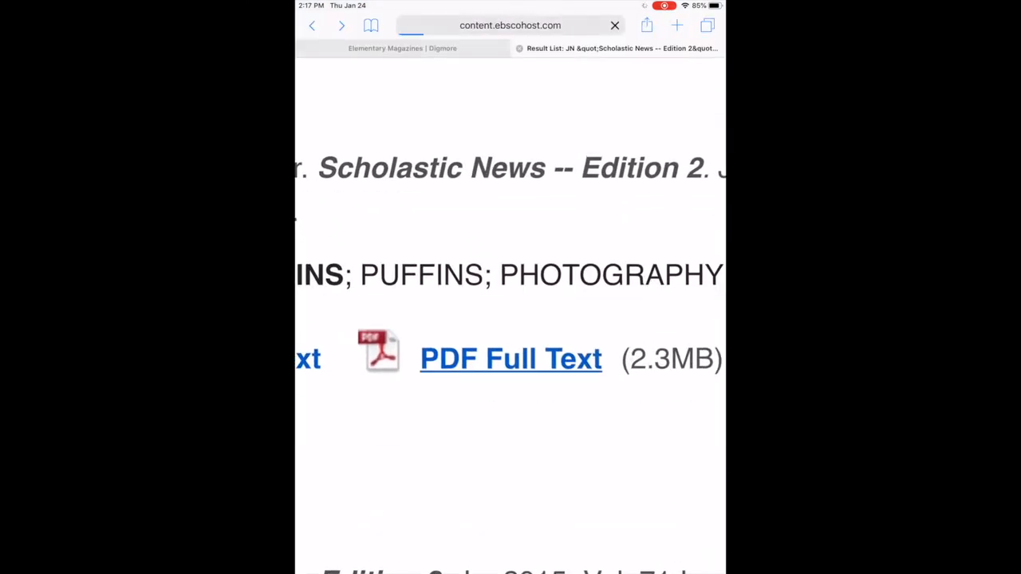
{"action": "left_click", "coordinate": [511, 358]}
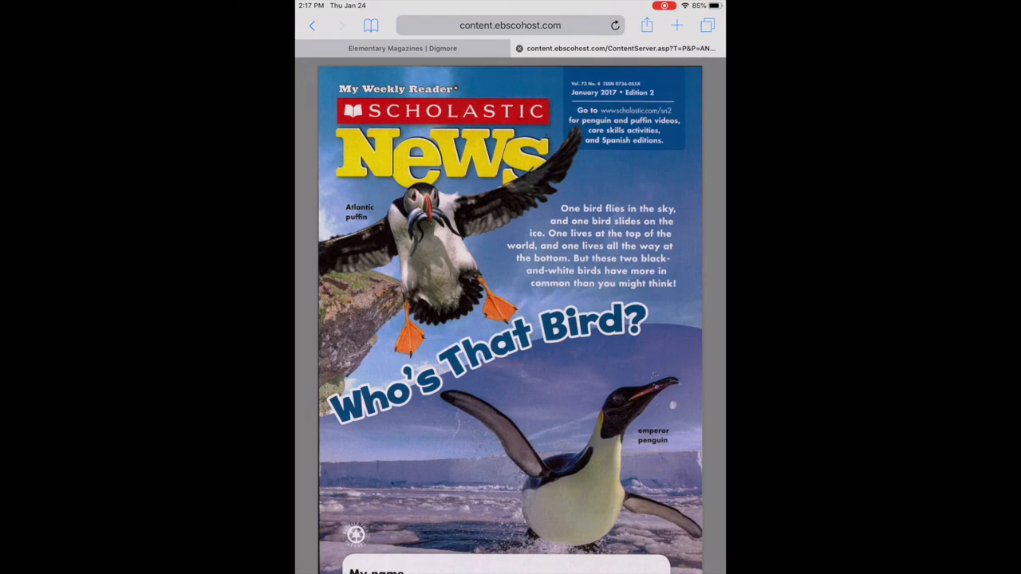
{"action": "left_click", "coordinate": [648, 26]}
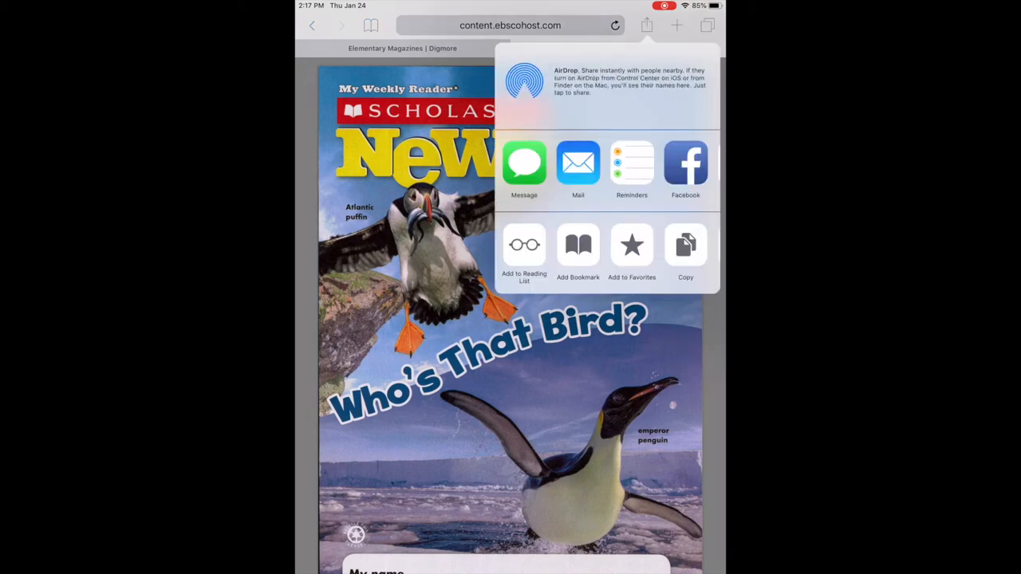